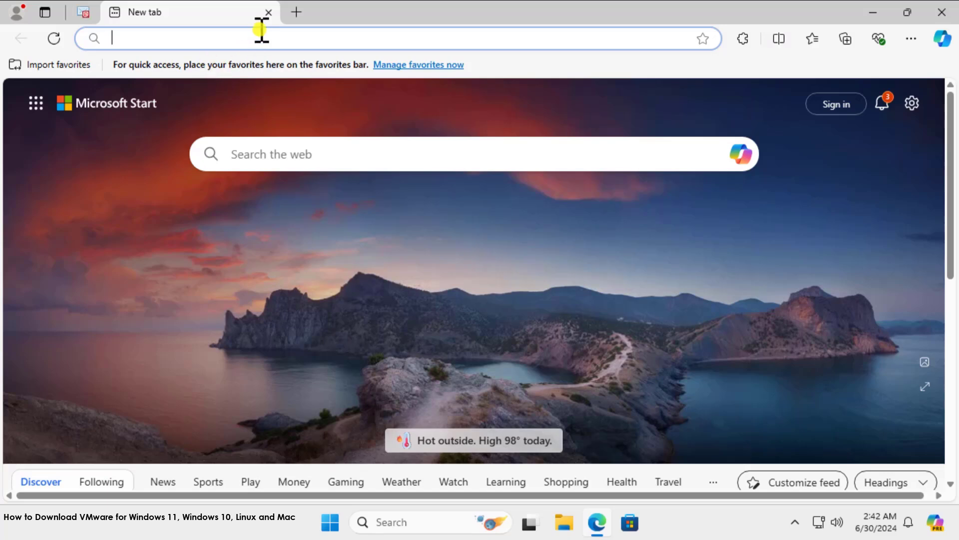
Search Bing for 'broadcom' and open the Broadcom Inc. homepage result
text(broadcom&cvid=fdba59faecaf454e8362b25d524a0c7c&gs_lcrp=...)
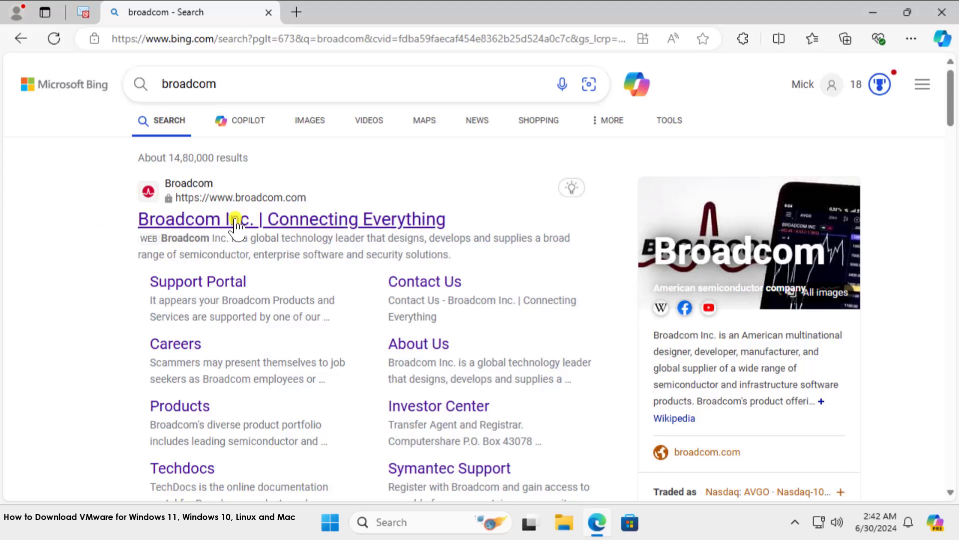
click(292, 219)
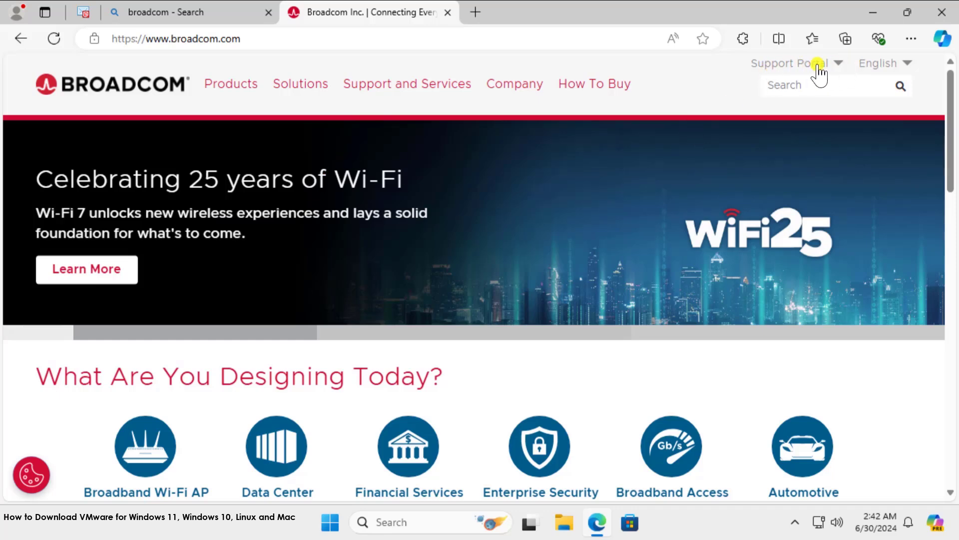
click(789, 63)
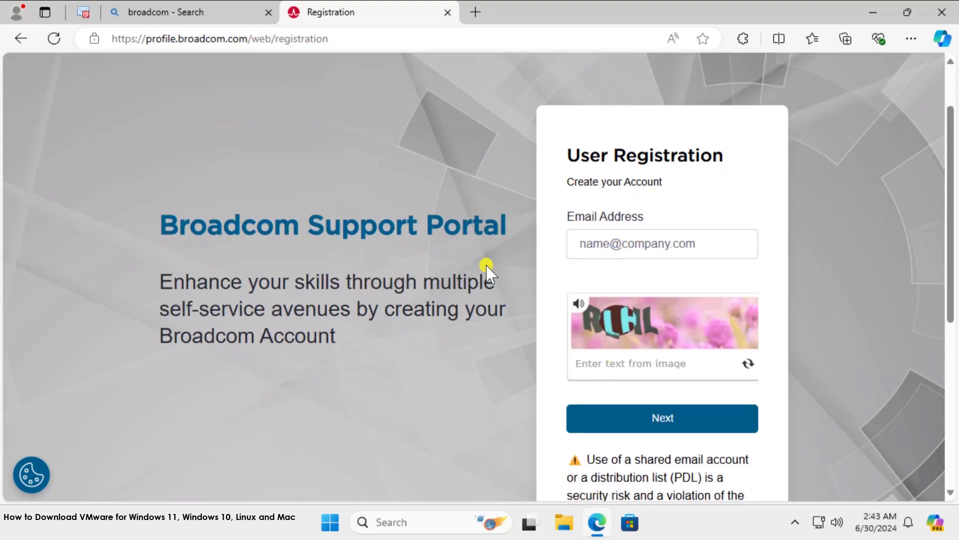
mouse_move(505, 263)
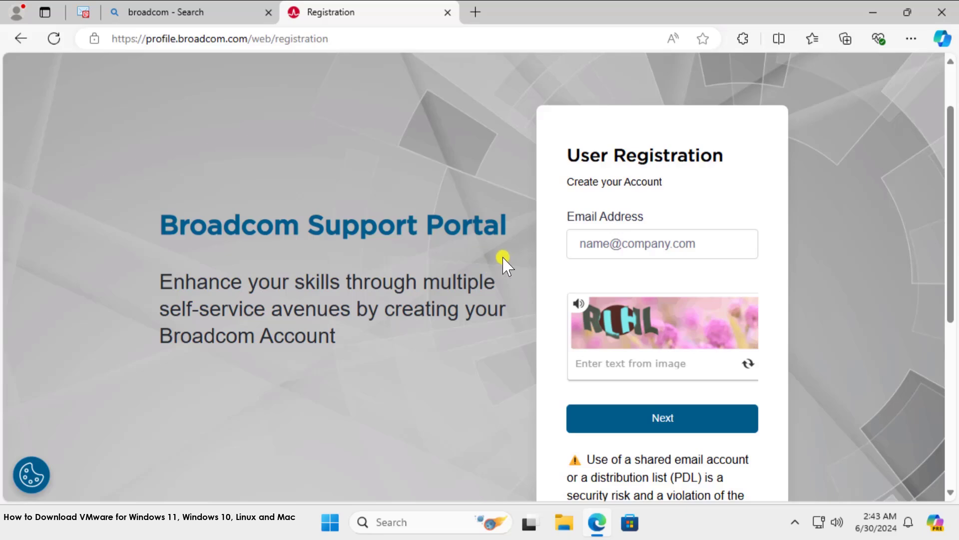
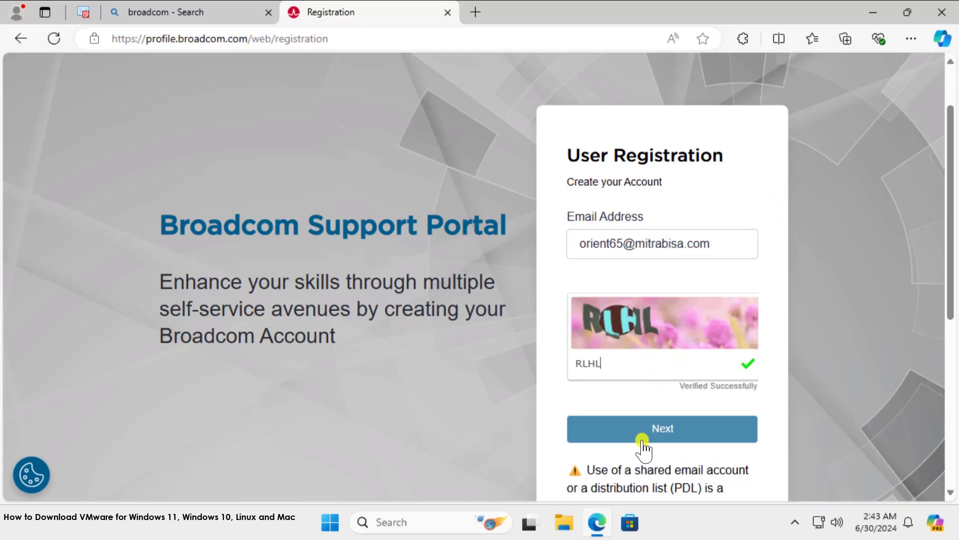
click(661, 429)
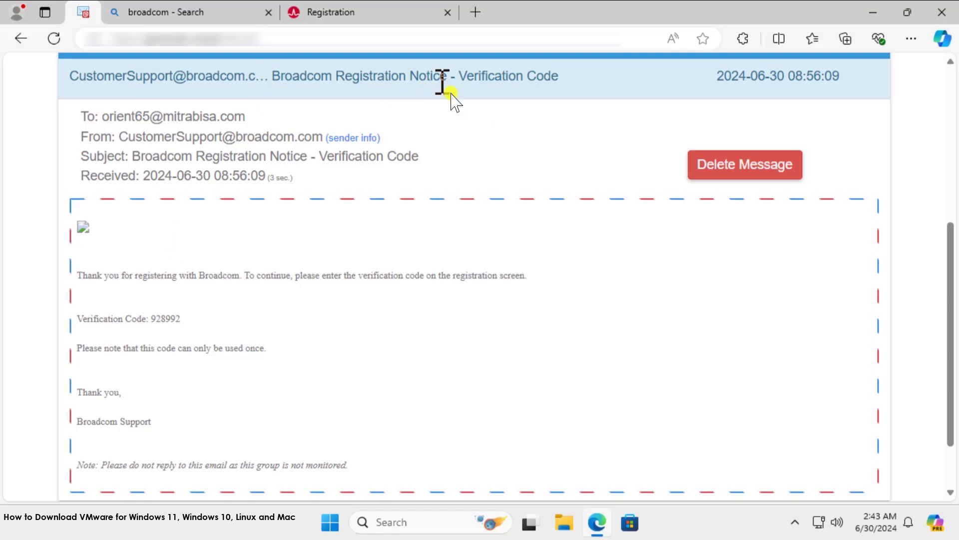
Copy the verification code from the inbox and verify the email on the registration page
double_click(165, 319)
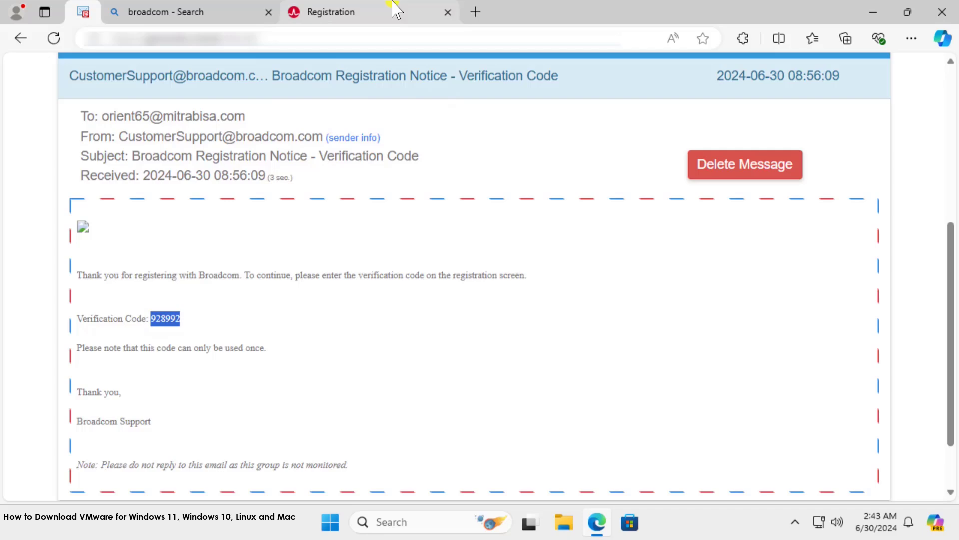
click(340, 12)
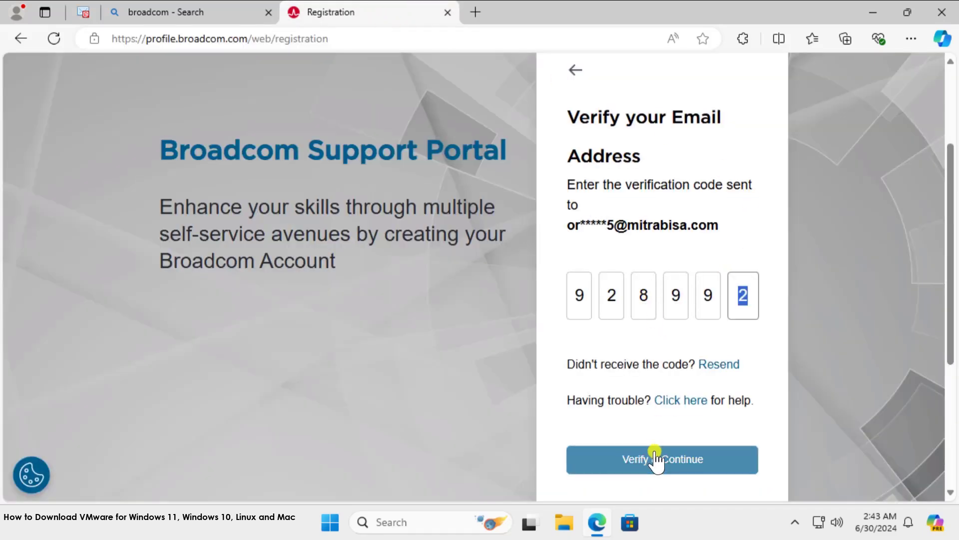
click(661, 459)
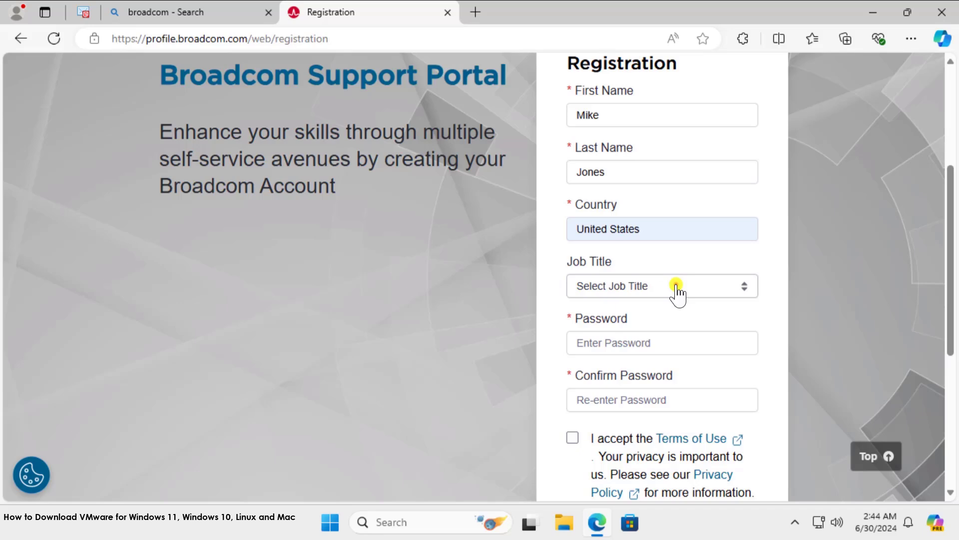
Choose Administrator job title, set the password, accept Terms of Use and create the account
click(661, 286)
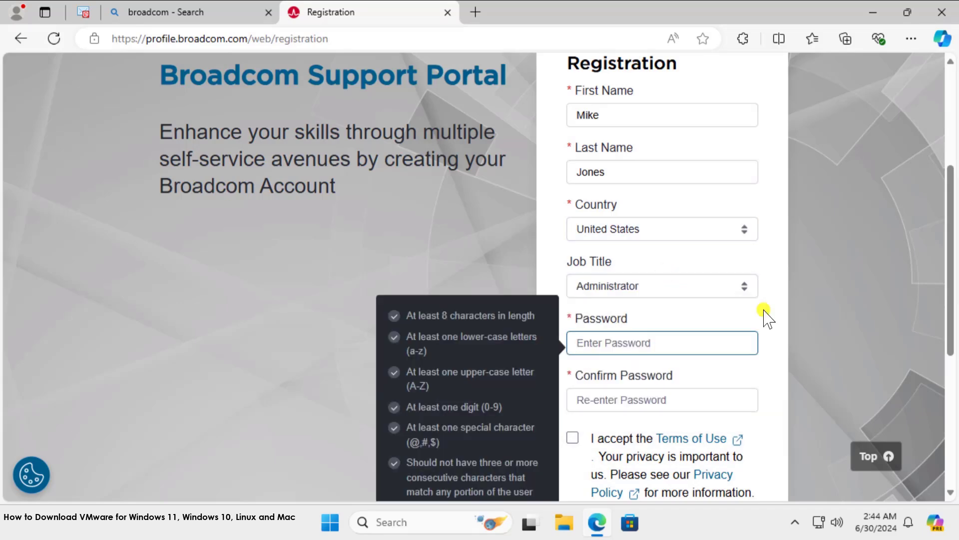
click(662, 343)
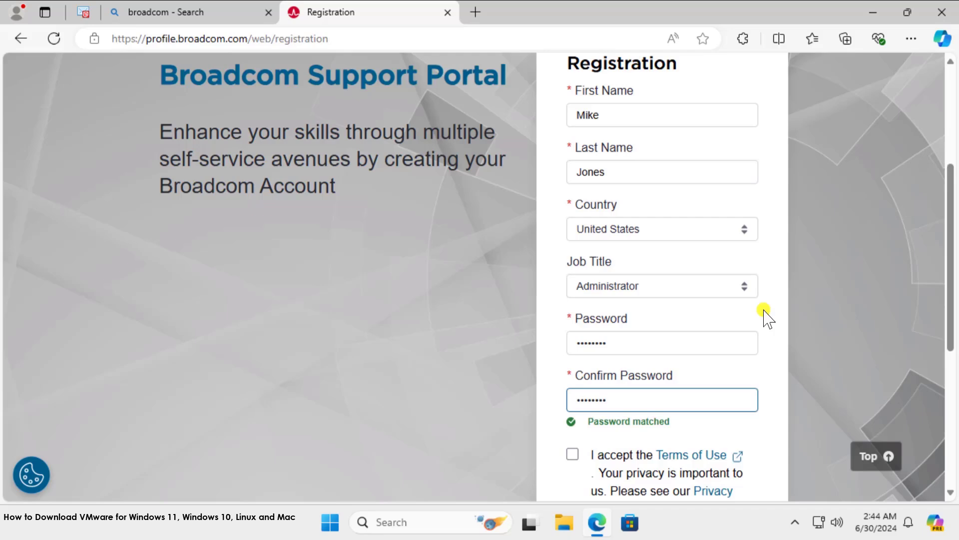
scroll(down, 3)
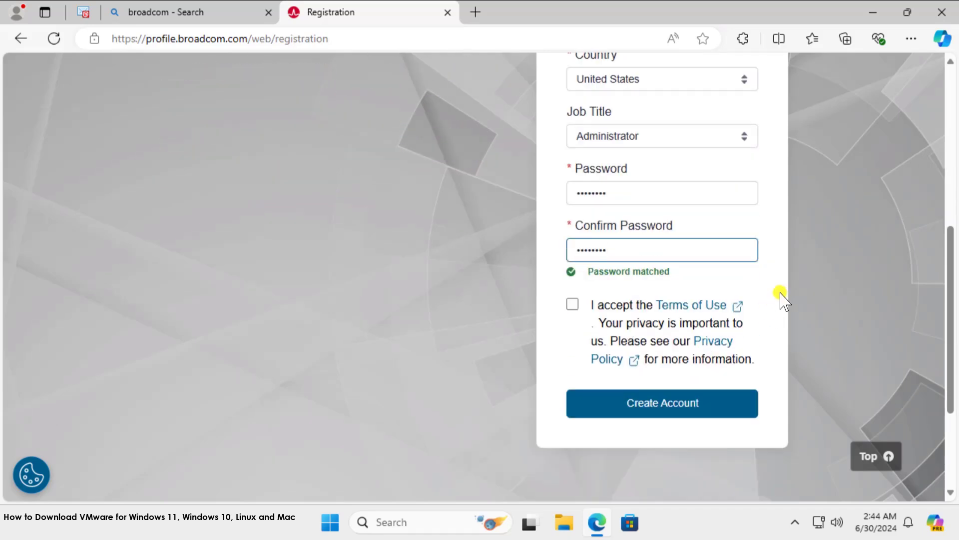
click(572, 304)
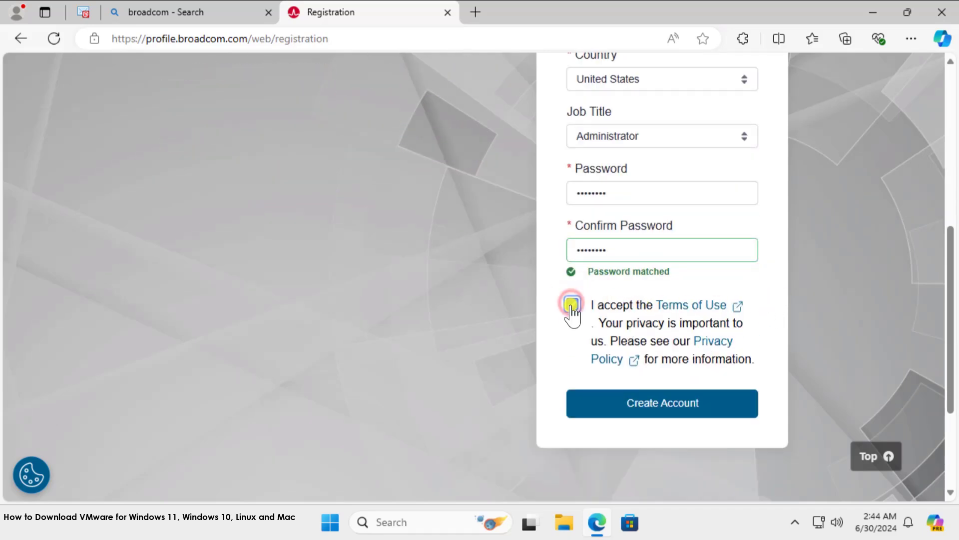
click(570, 304)
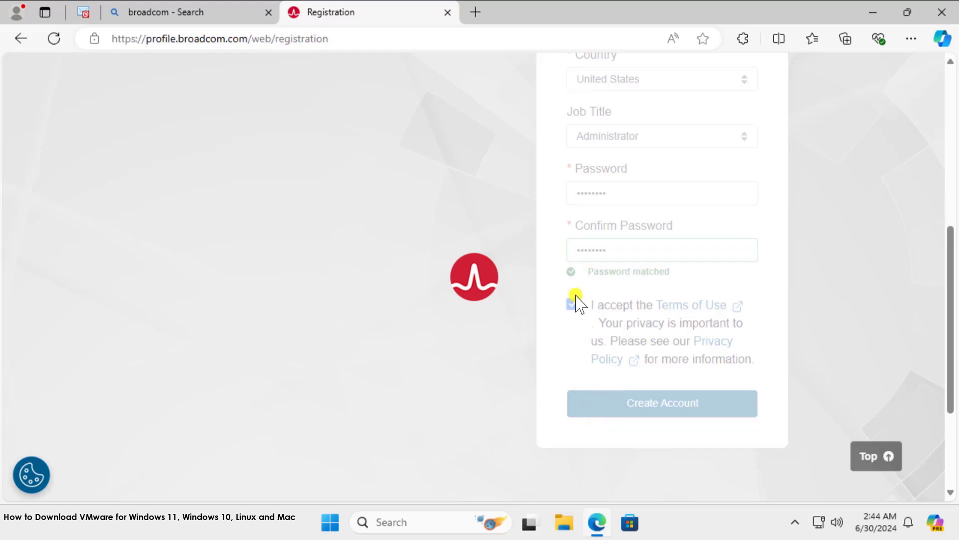
click(662, 402)
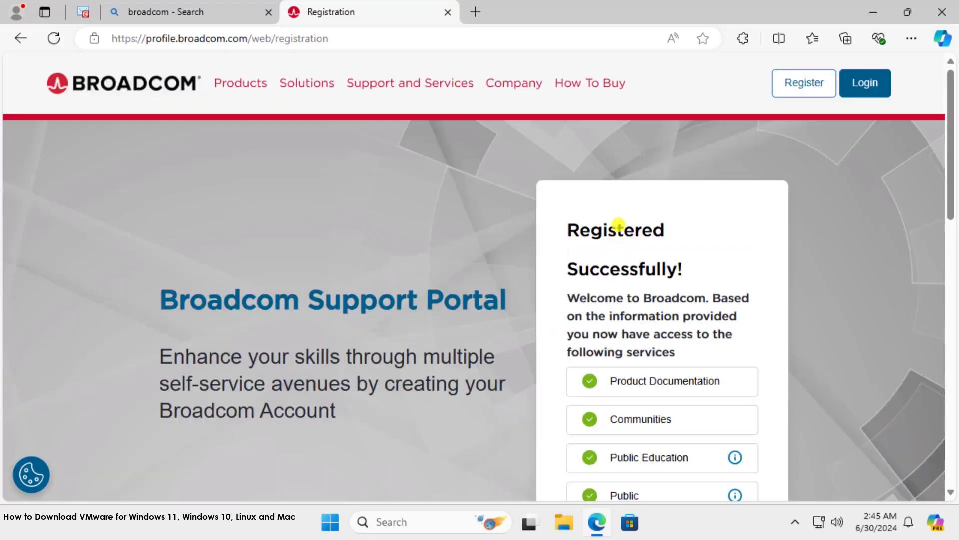
mouse_move(826, 222)
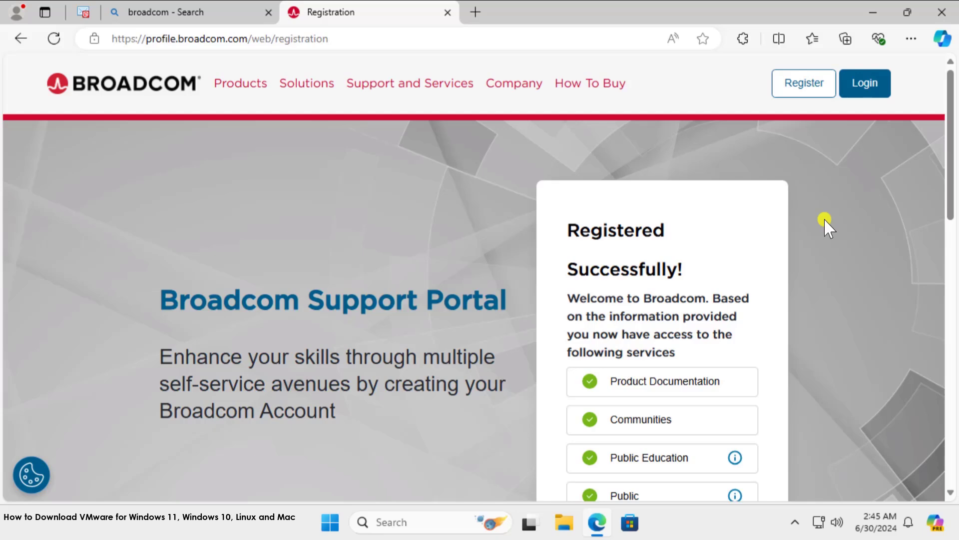
Skip profile building with 'I'll do it later' to reach the support home page
scroll(down, 3)
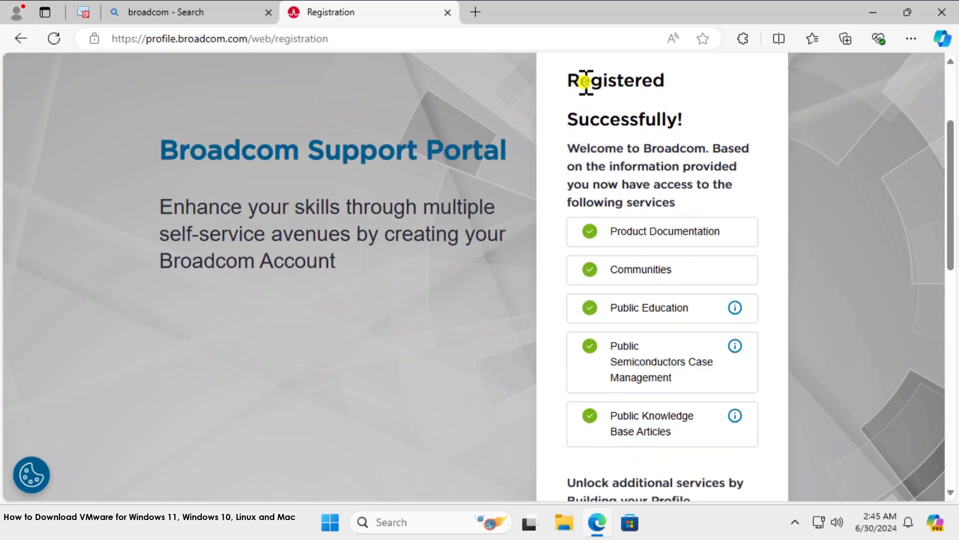
mouse_move(768, 199)
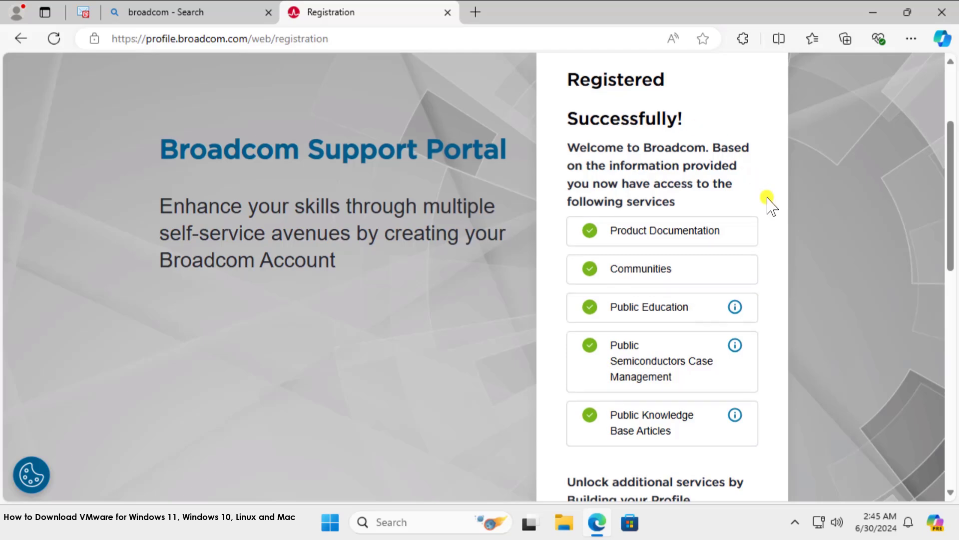
scroll(down, 3)
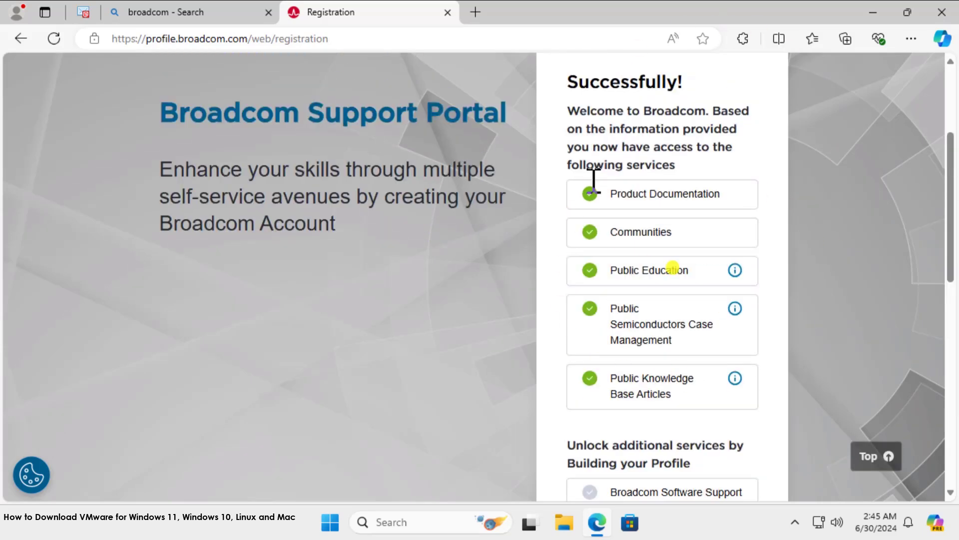
scroll(down, 3)
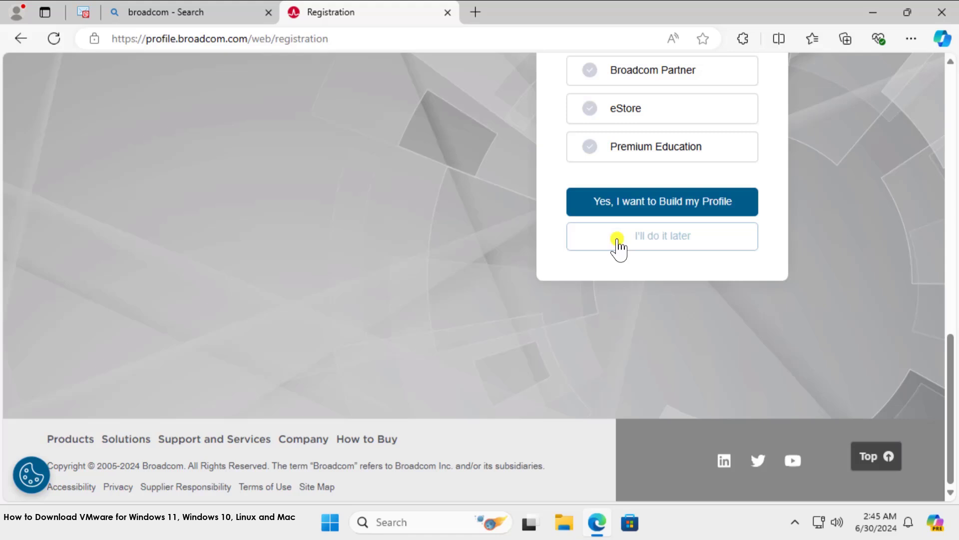
click(662, 236)
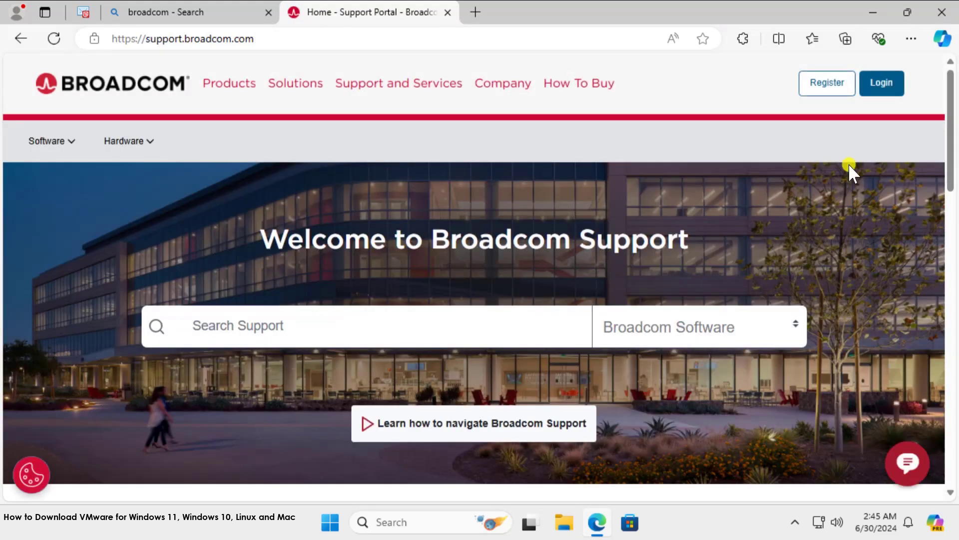
mouse_move(670, 147)
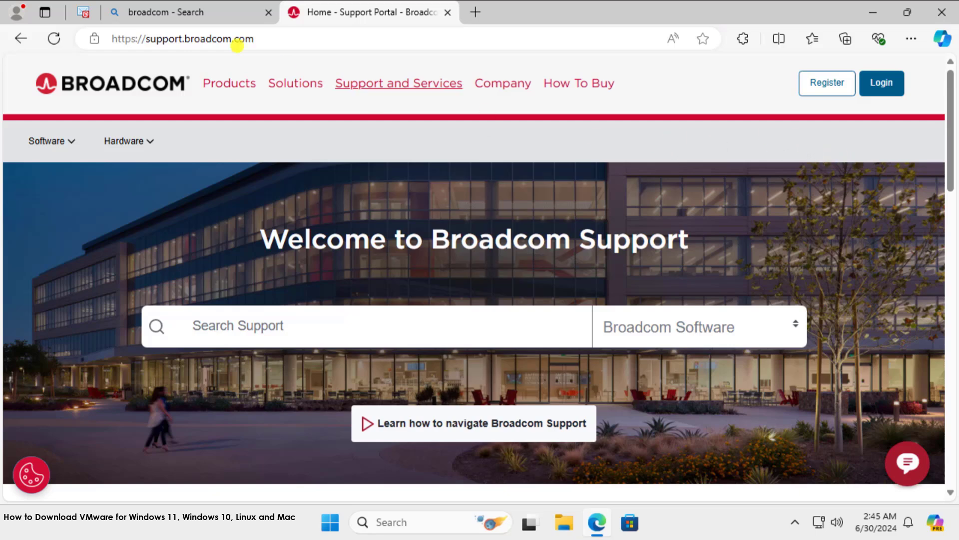
Sign in to the support portal with the new username and password
click(881, 83)
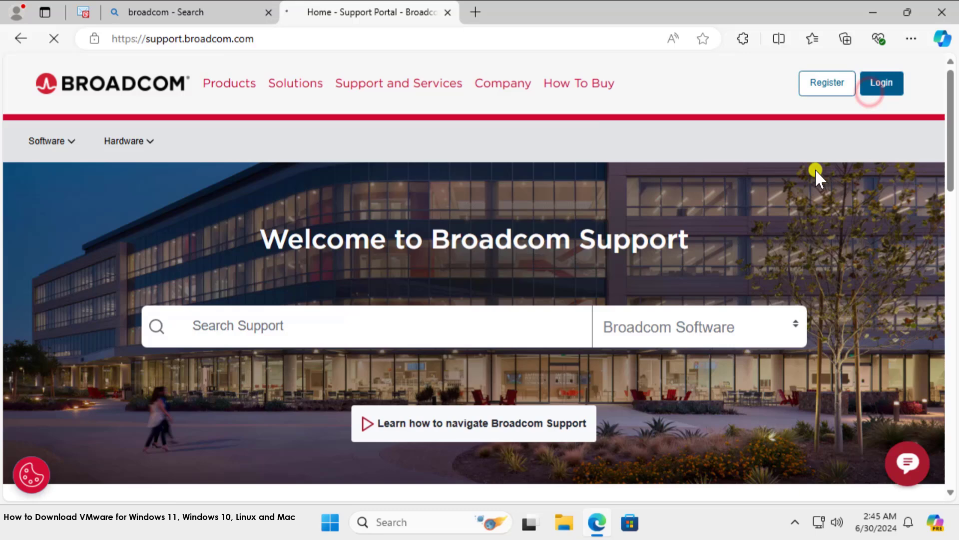
click(881, 83)
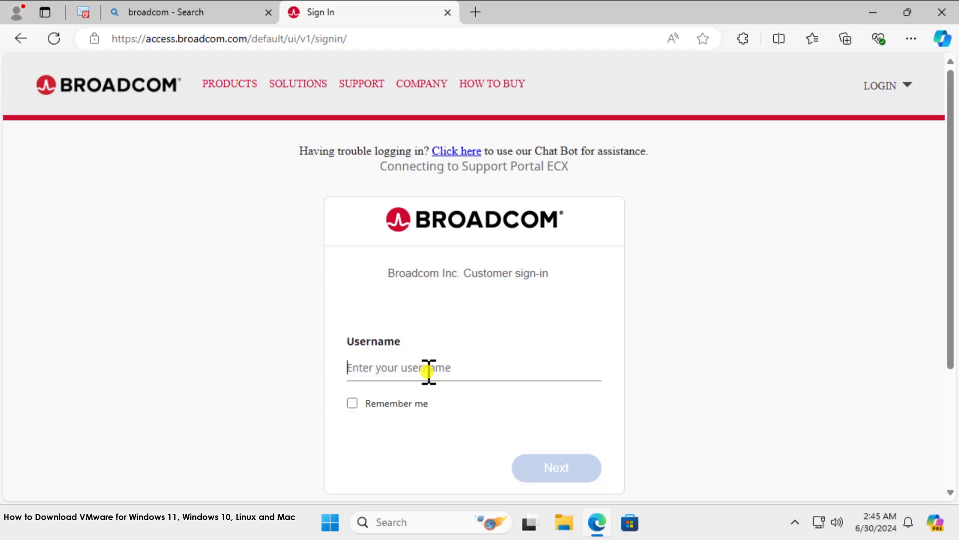
click(555, 468)
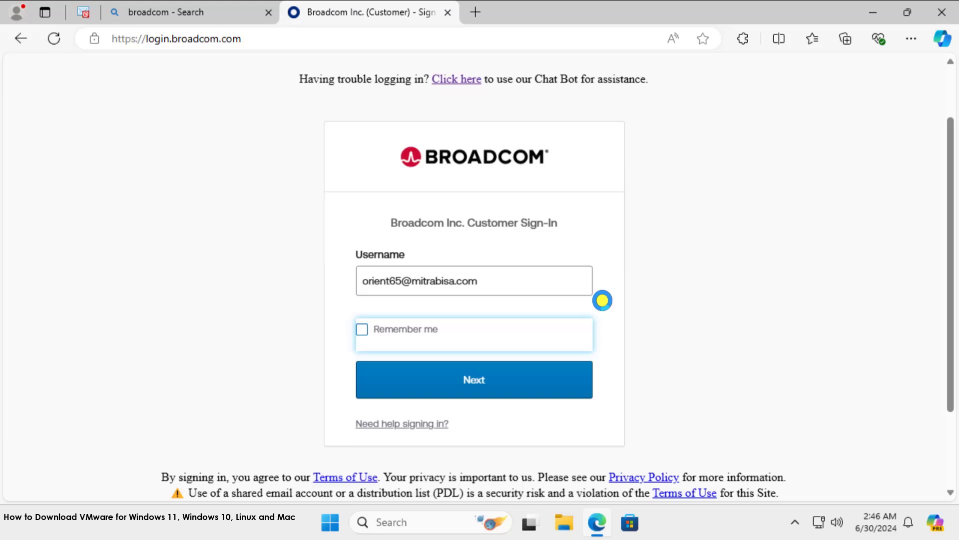
click(474, 379)
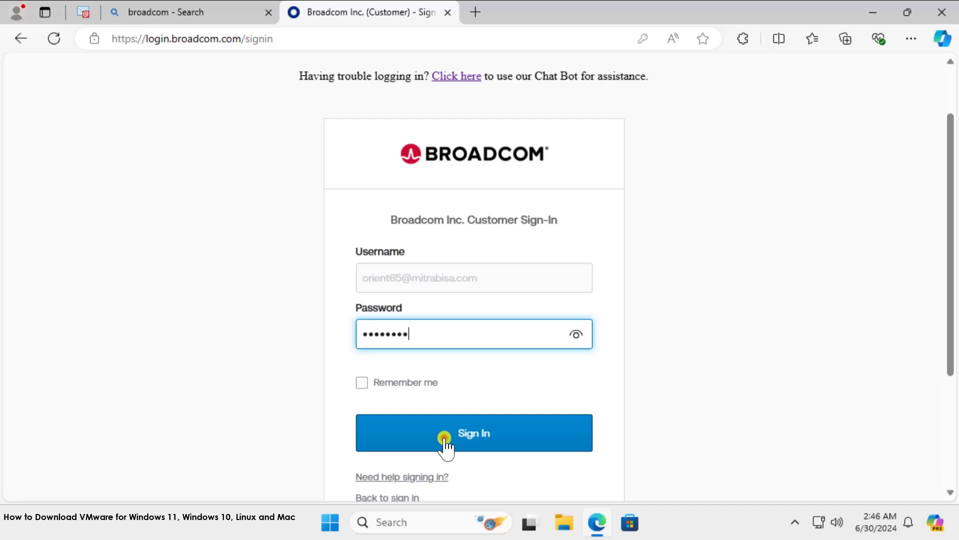
click(474, 433)
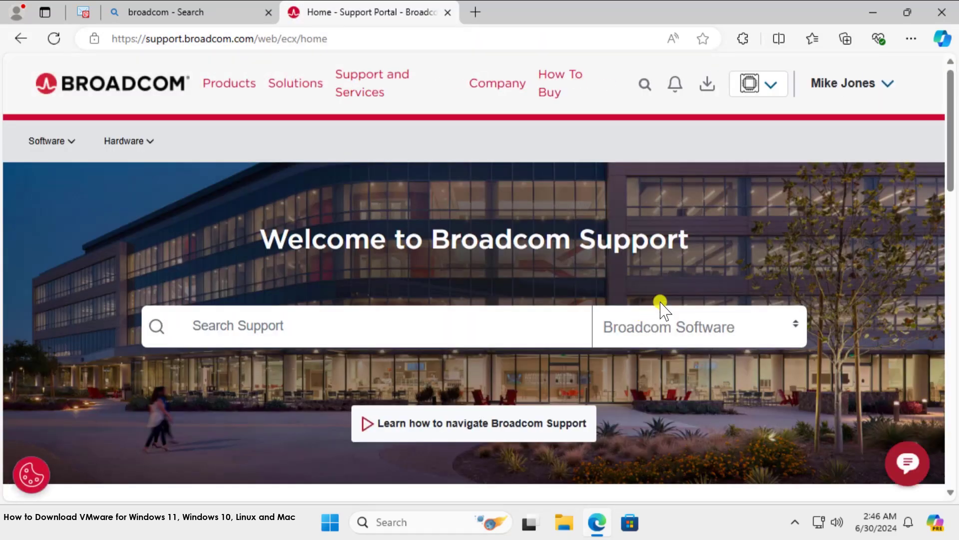
Switch to the Mainframe Software dashboard and search 'vmware', picking the VMware Workstation suggestion
click(757, 84)
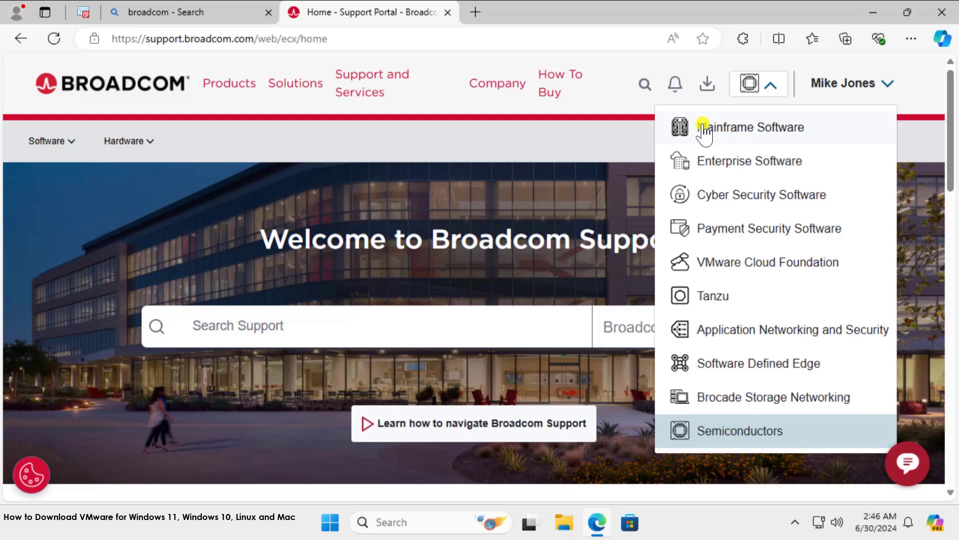
click(751, 127)
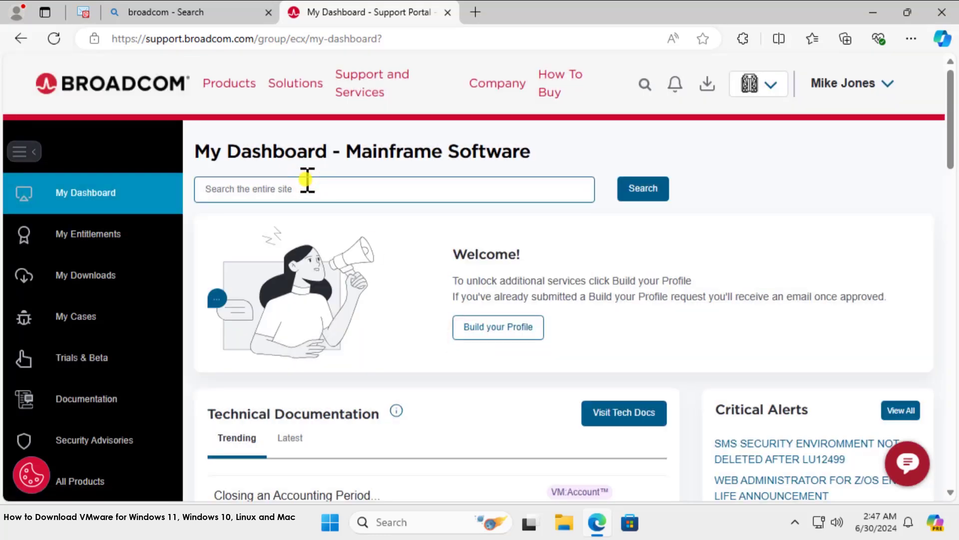
text(vmware work)
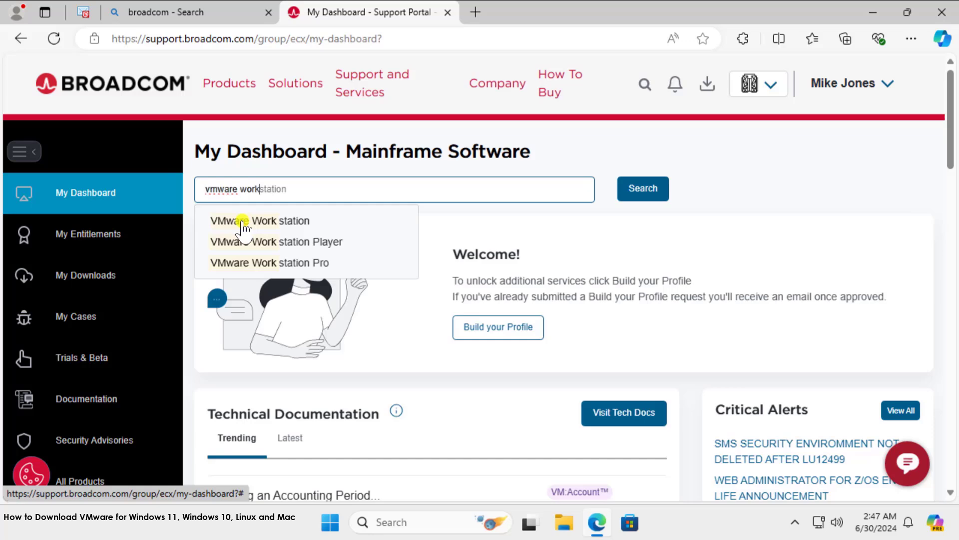
click(260, 221)
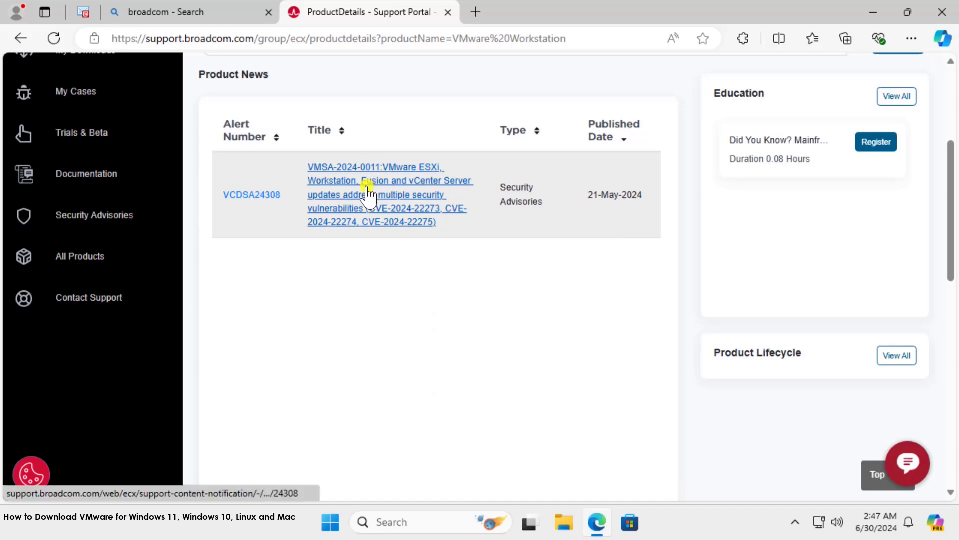
Open the VMSA-2024-0011 security advisory and scroll down to its References
click(375, 194)
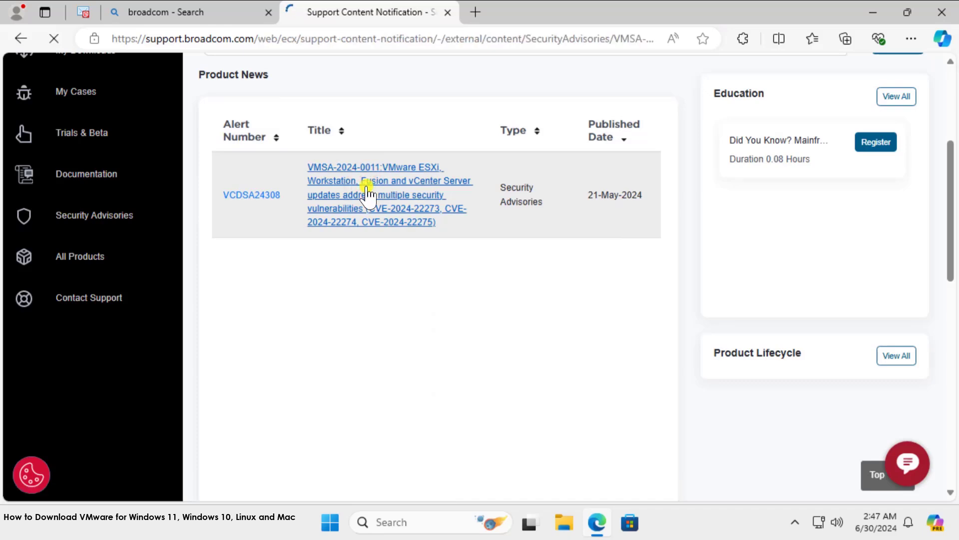
click(389, 195)
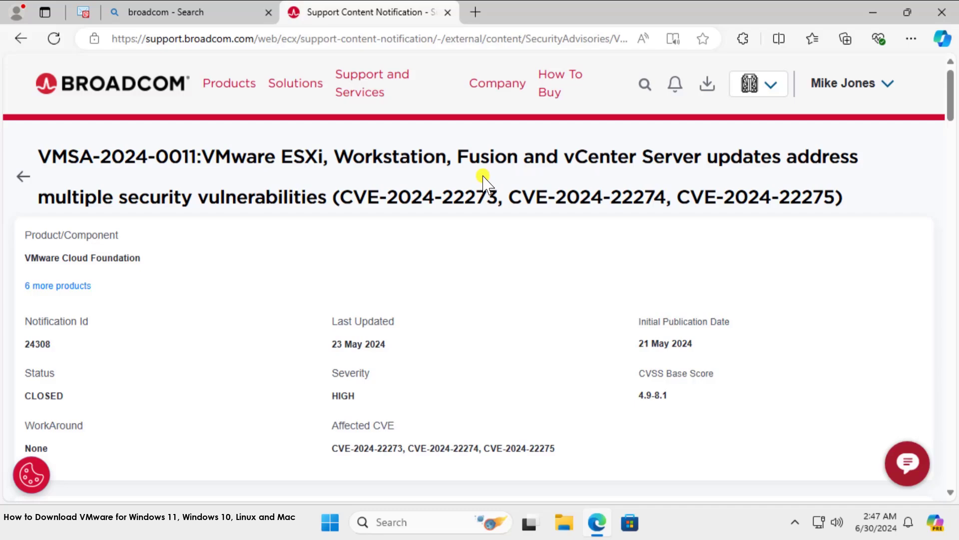
scroll(down, 3)
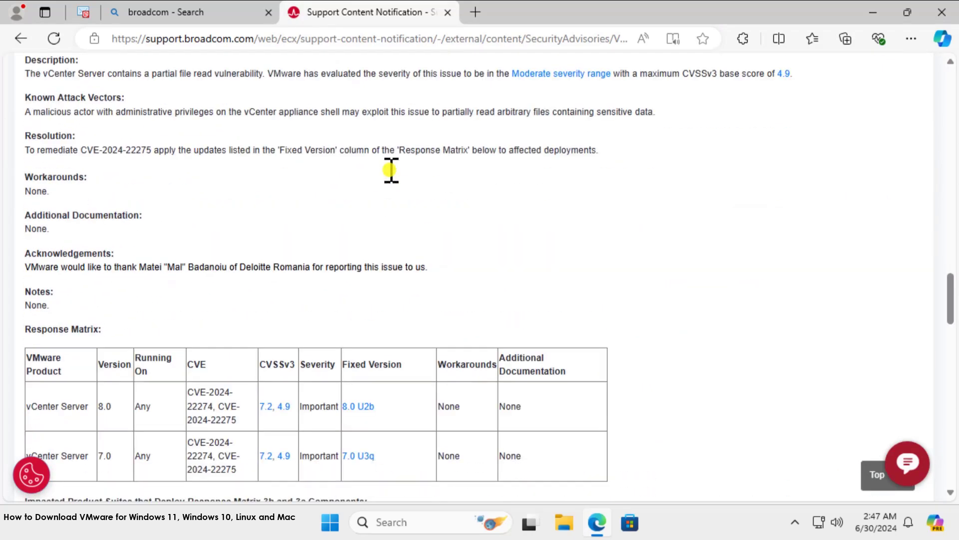
scroll(down, 3)
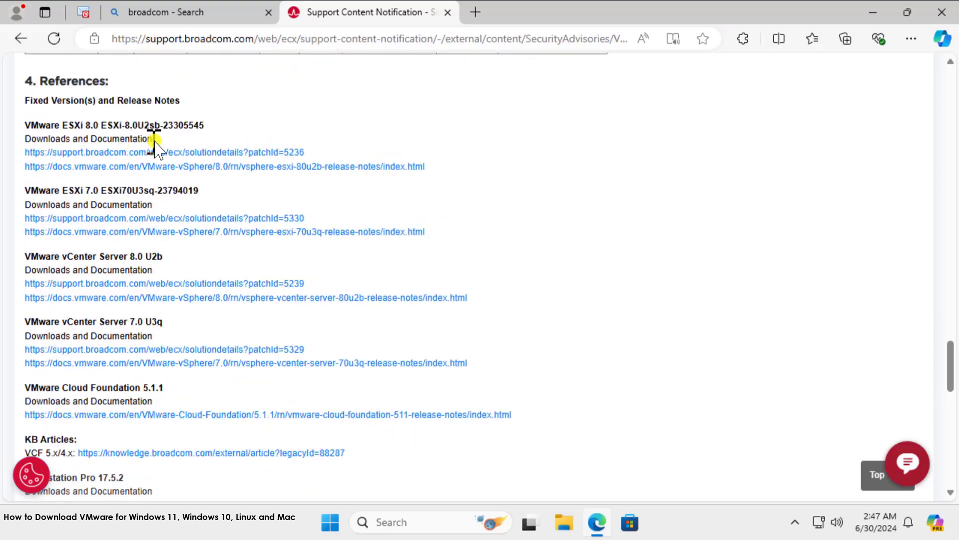
scroll(down, 3)
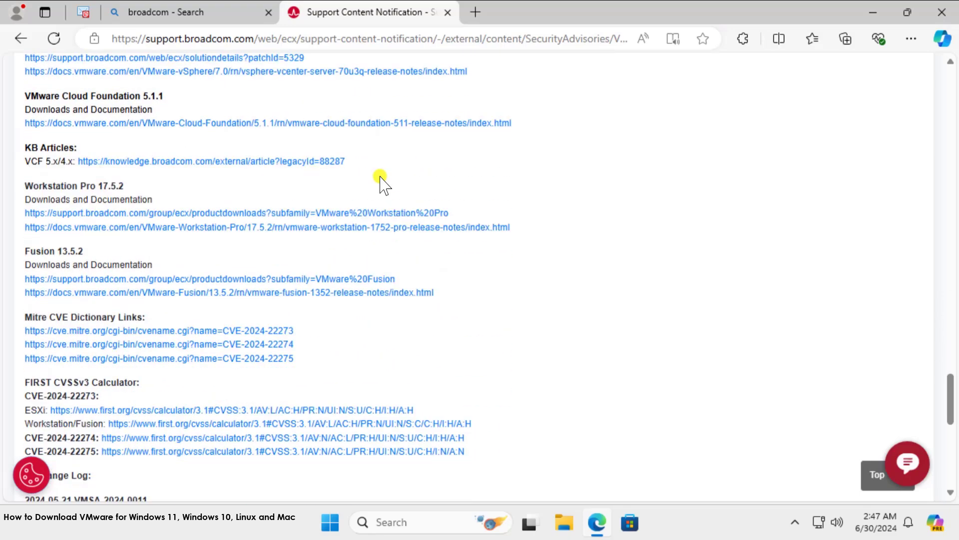
scroll(down, 3)
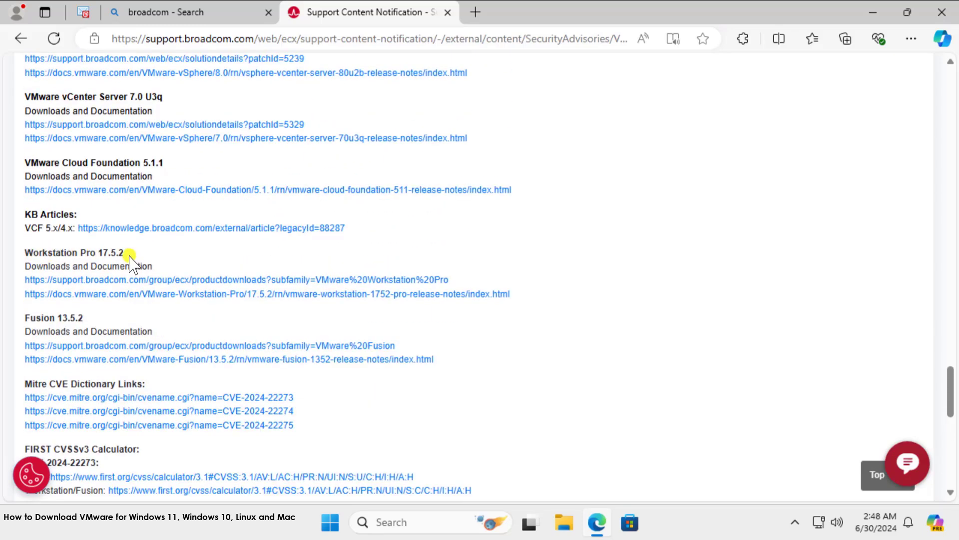
mouse_move(233, 285)
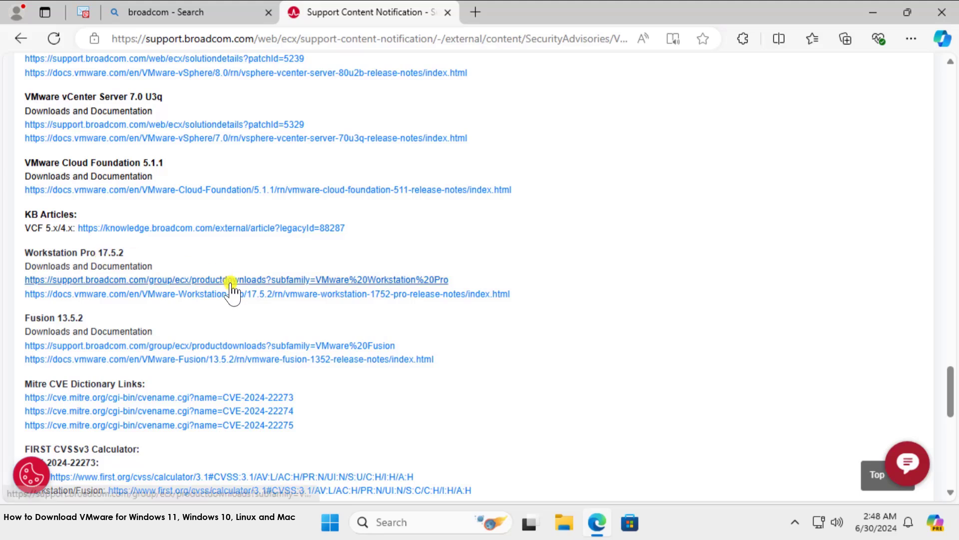
Follow the Workstation Pro 17.5.2 downloads link and switch to the new tab
click(236, 280)
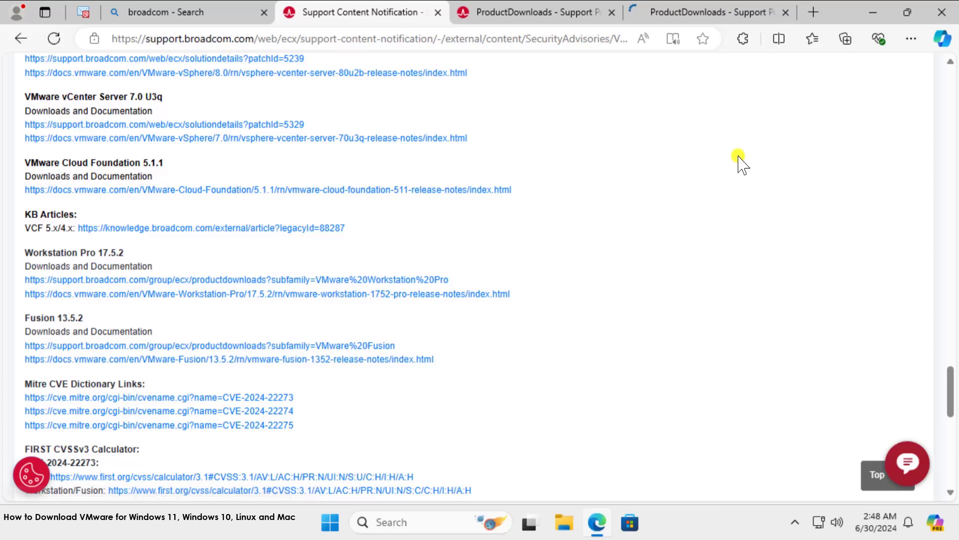
click(533, 12)
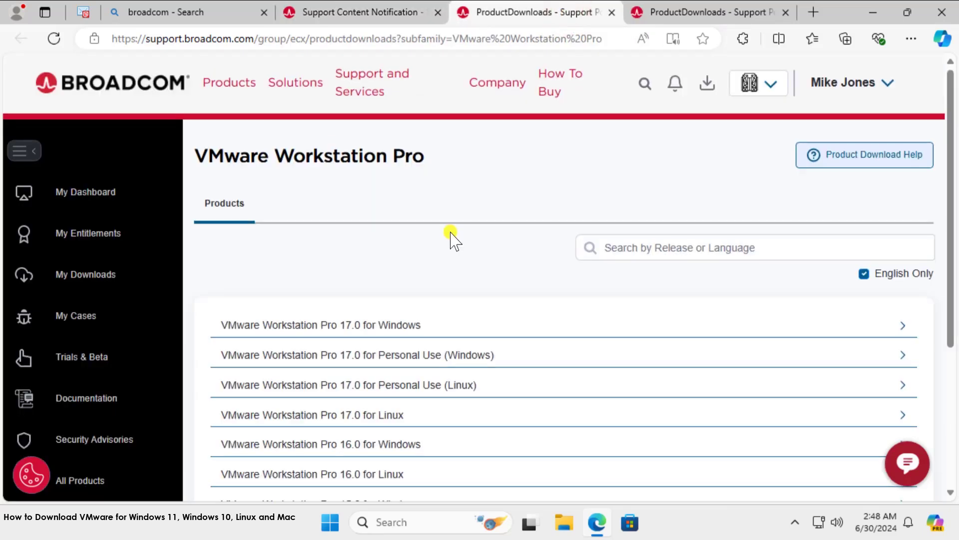
Expand the VMware Workstation Pro 17.0 for Personal Use (Windows) release list
scroll(down, 3)
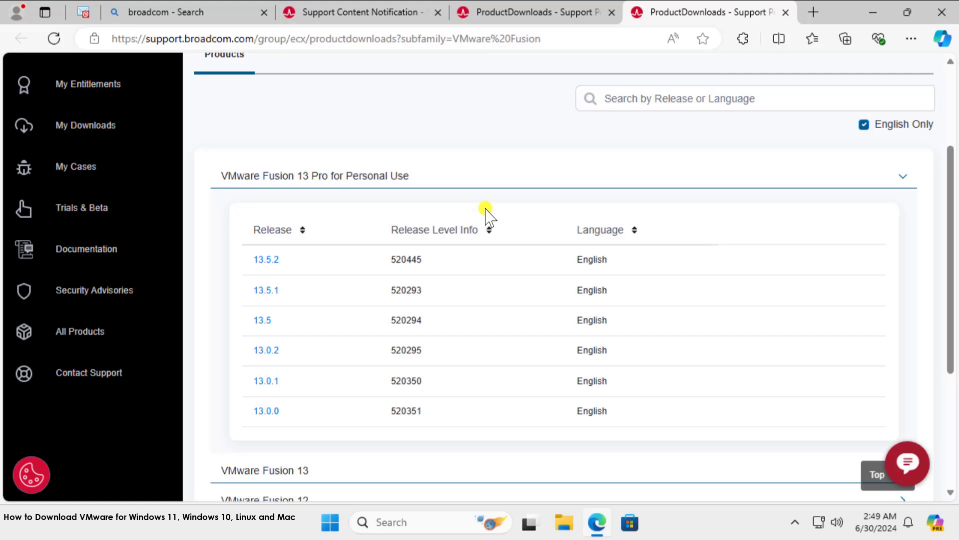
mouse_move(789, 12)
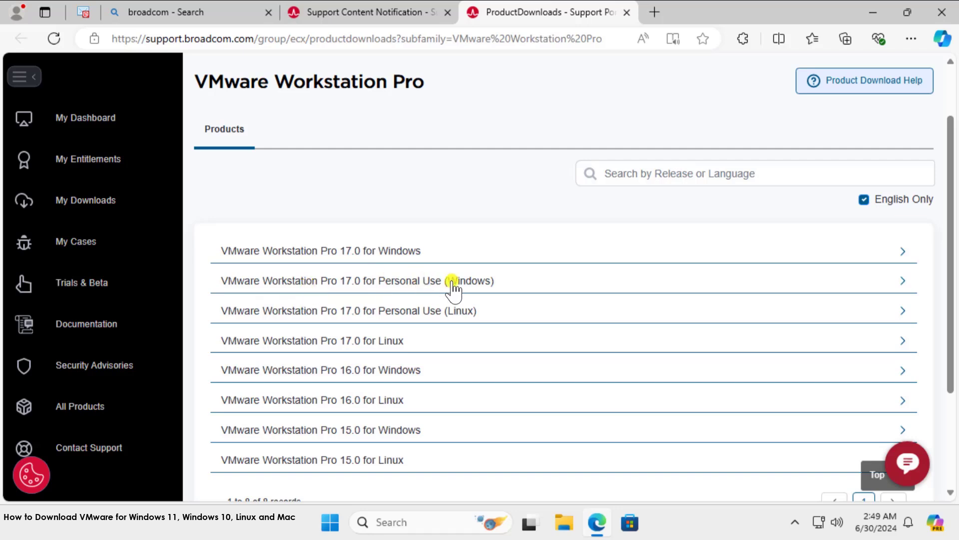
click(357, 280)
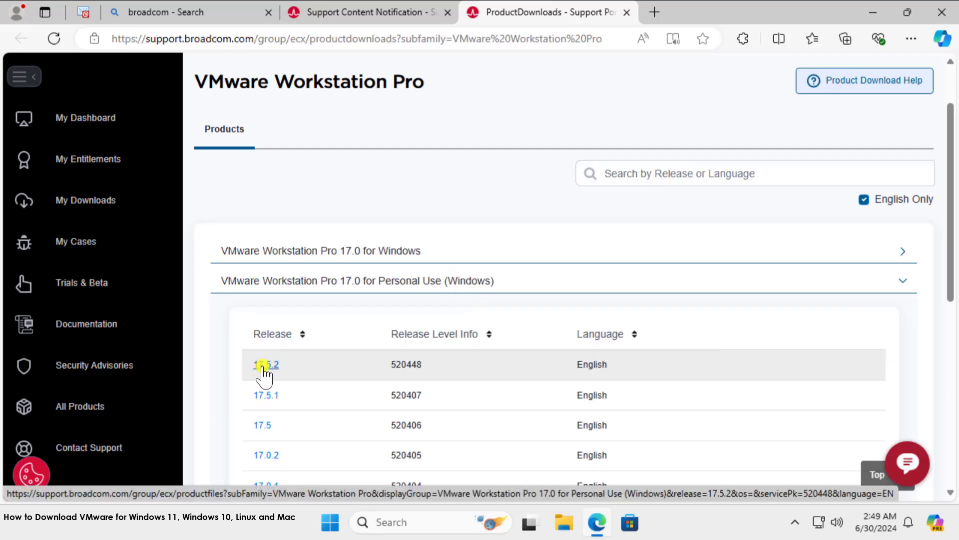
Open release 17.5.2, agree to Terms and Conditions, and start the installer download
click(266, 365)
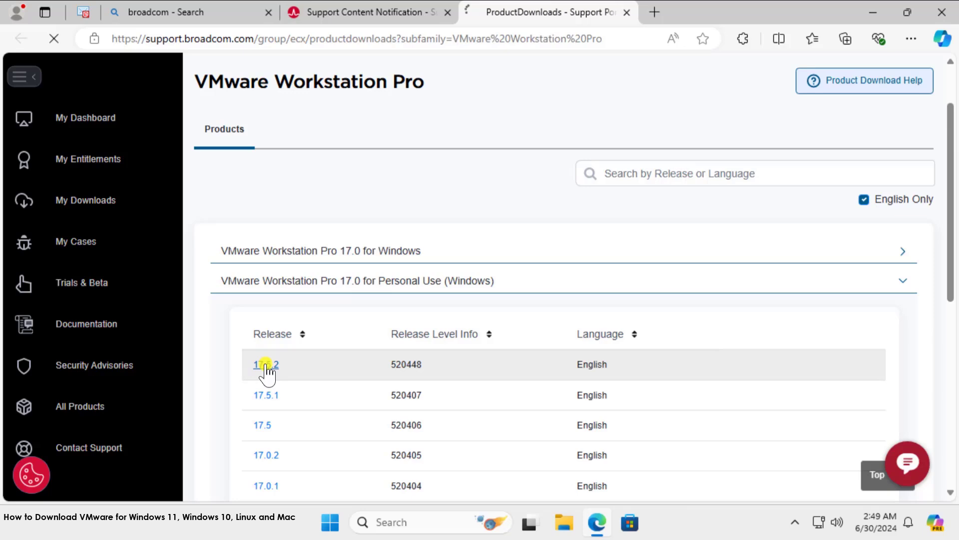
click(265, 364)
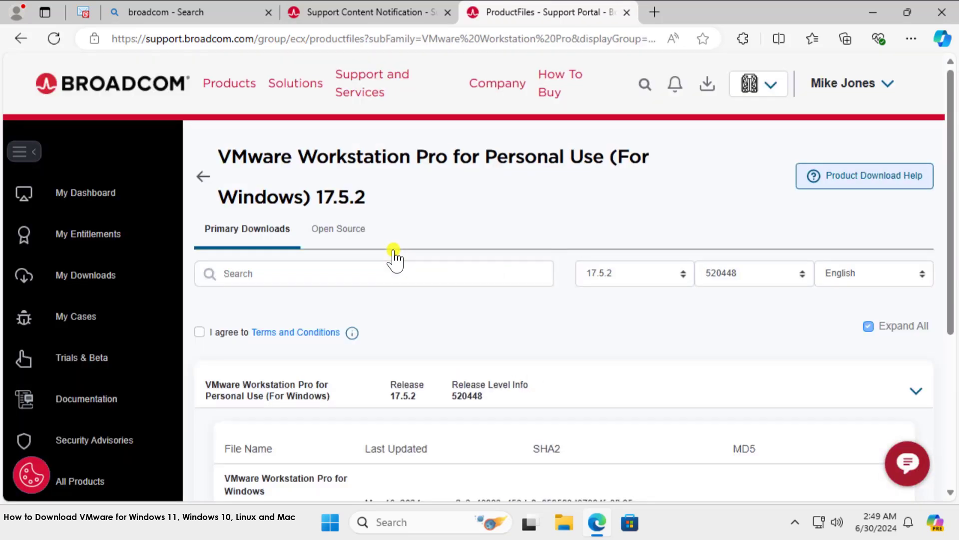
click(199, 332)
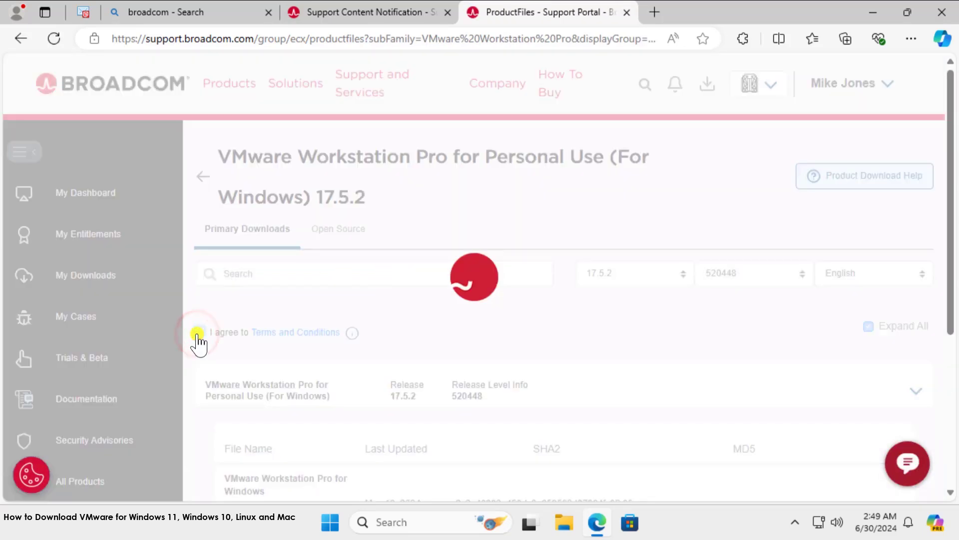
click(200, 332)
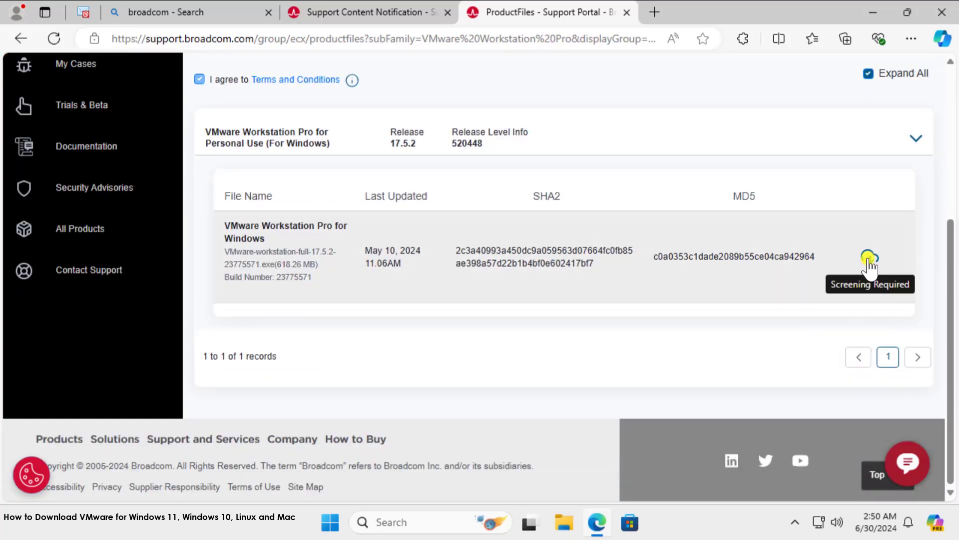
click(870, 257)
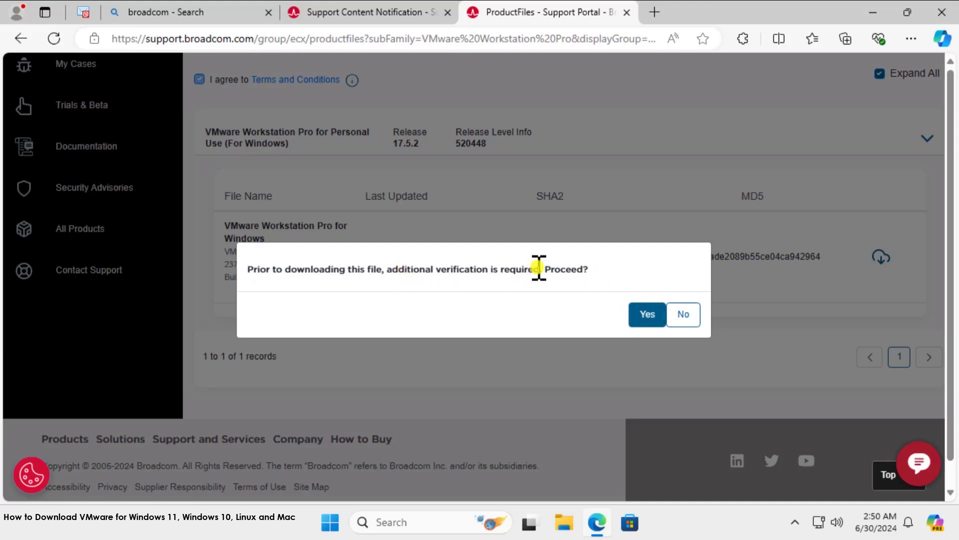
Confirm the verification prompt and submit the Trade Compliance form with 'I Agree'
click(646, 314)
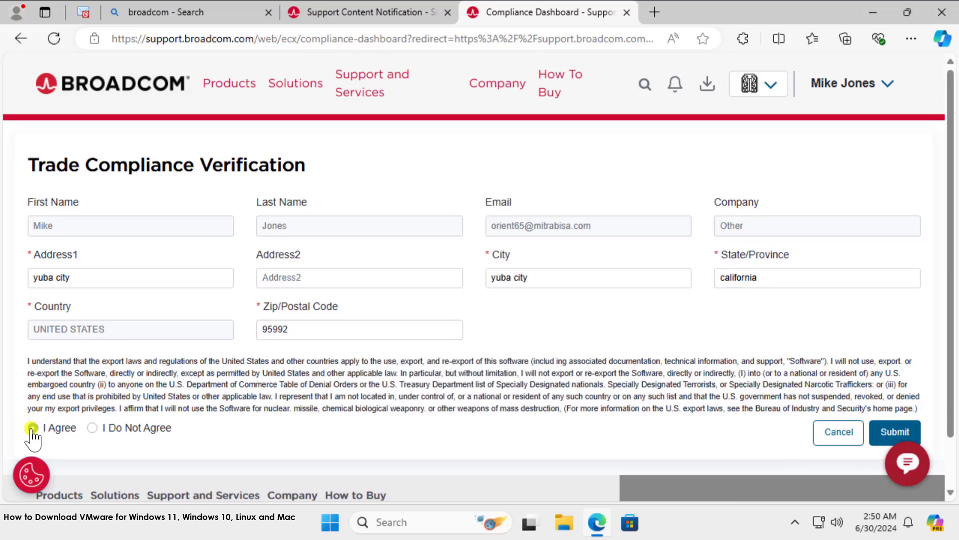
click(893, 431)
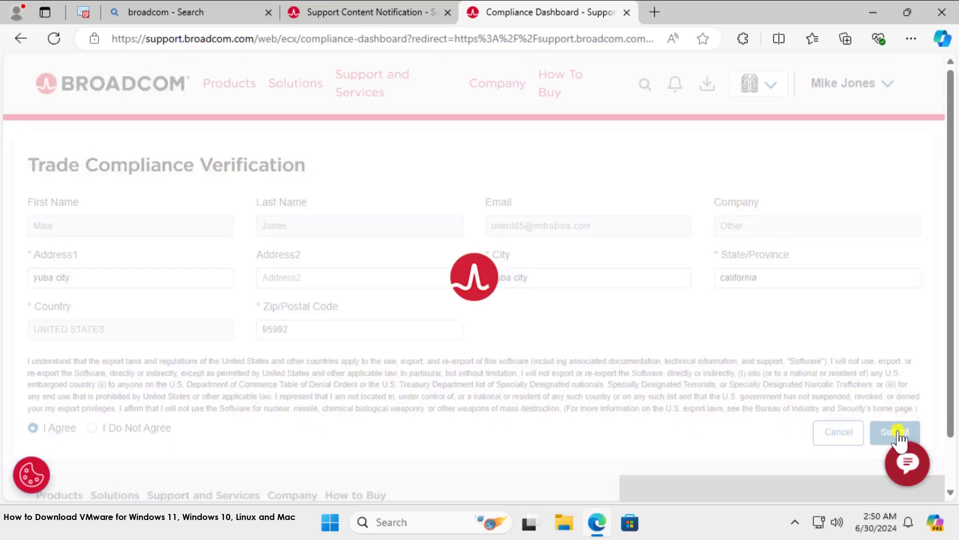
mouse_move(493, 321)
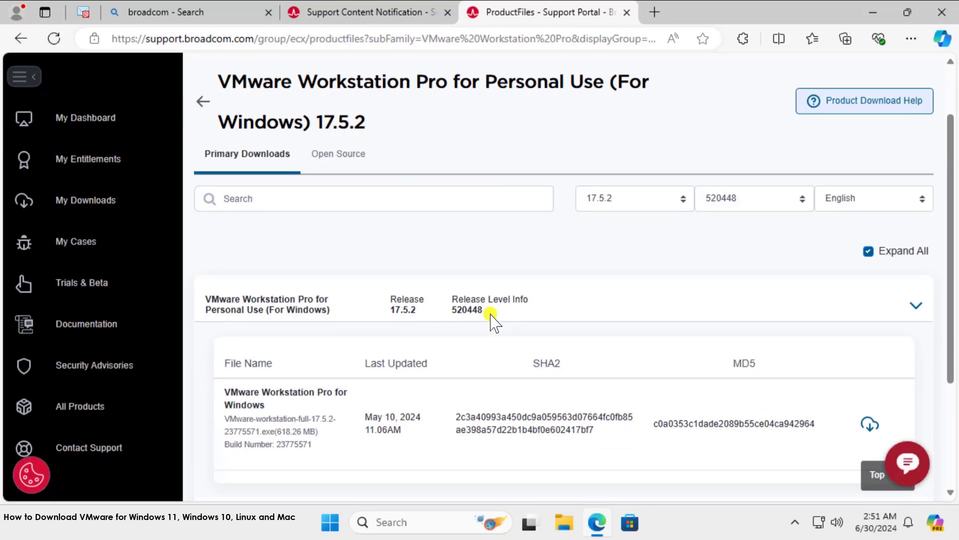
Start the HTTPS download of the Workstation Pro 17.5.2 Windows installer
scroll(down, 3)
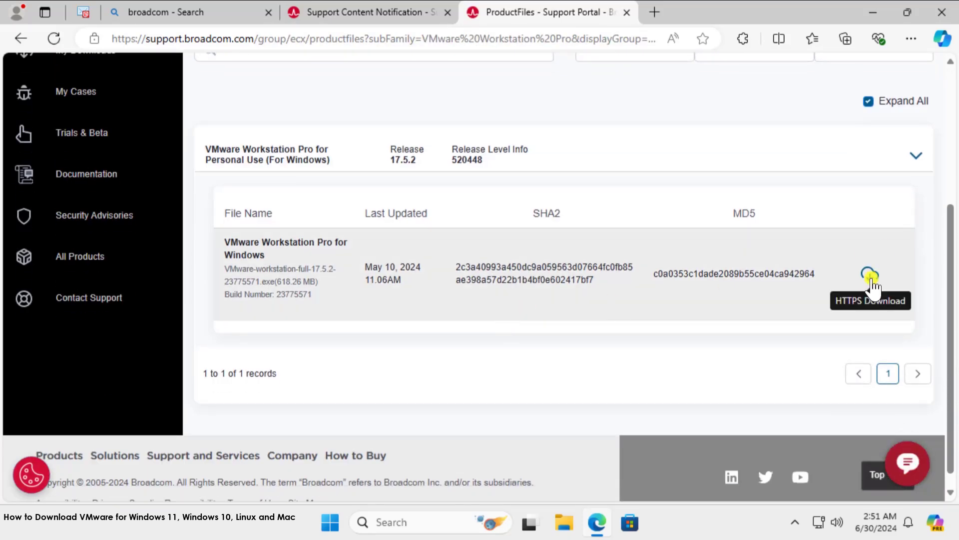
click(870, 276)
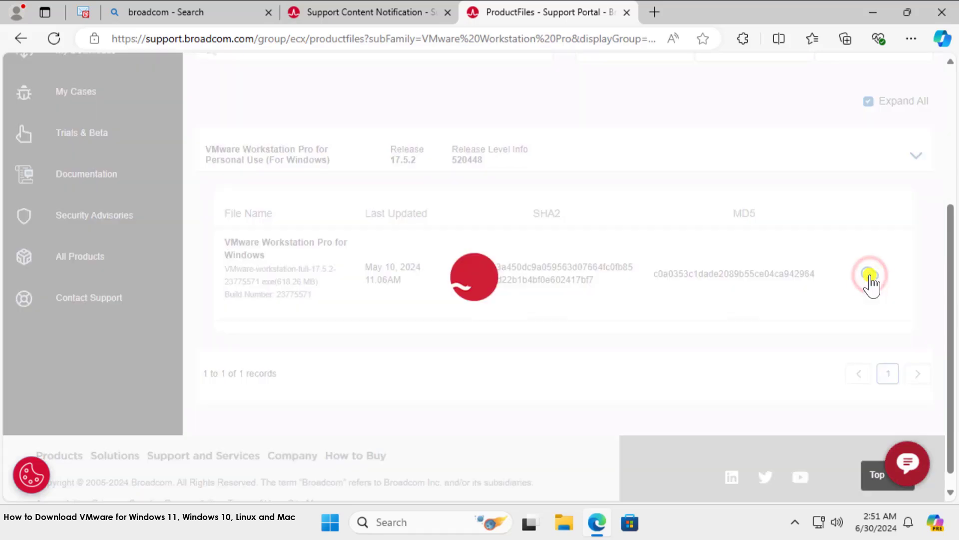
click(868, 276)
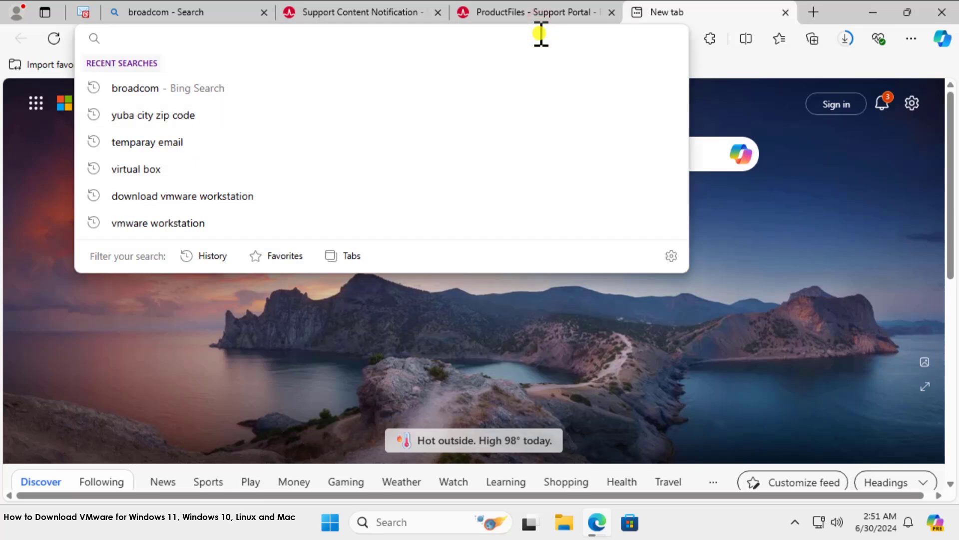
Search Bing for 'vm virtualbox' and go to the official Oracle VM VirtualBox site
text(vm virtualbox)
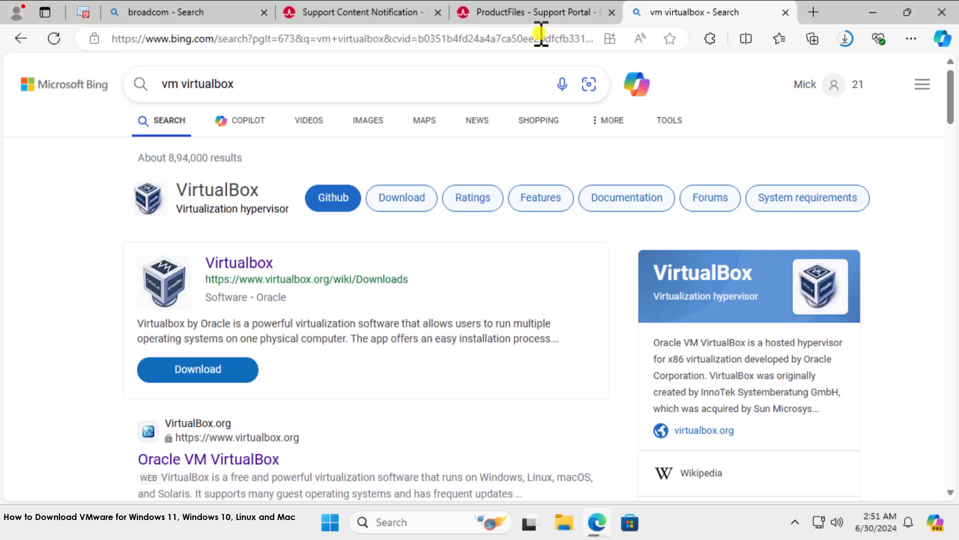
scroll(down, 3)
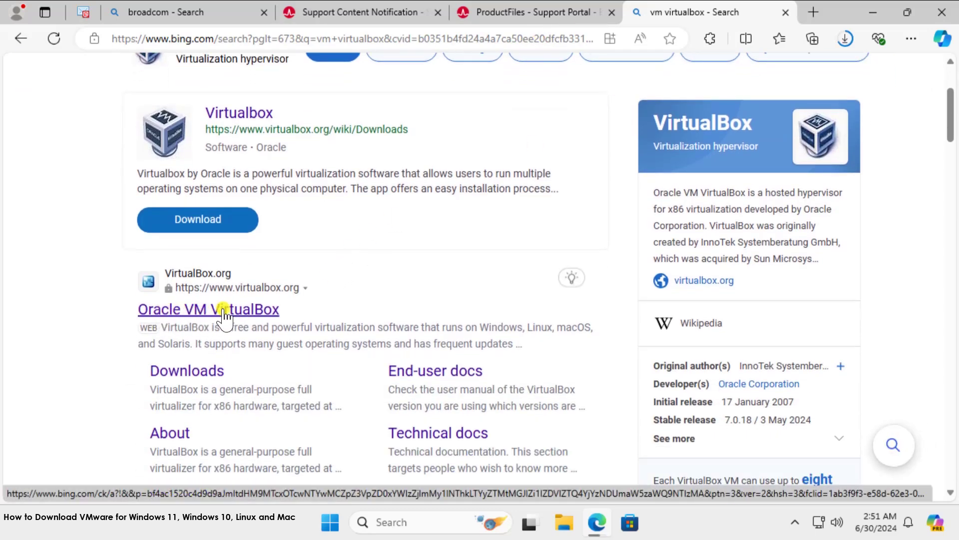
click(208, 309)
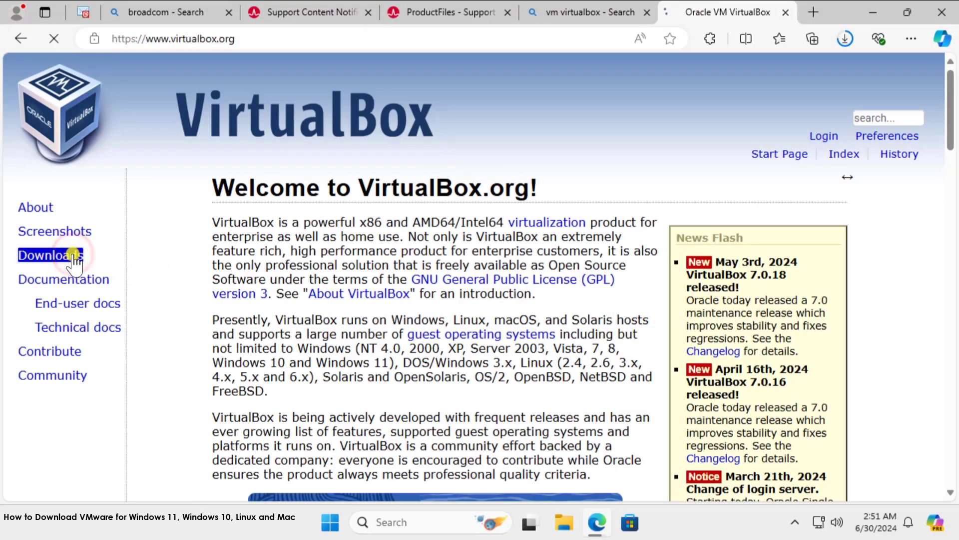
Download the VirtualBox 7.0.18 Windows hosts package from the Downloads page
click(50, 255)
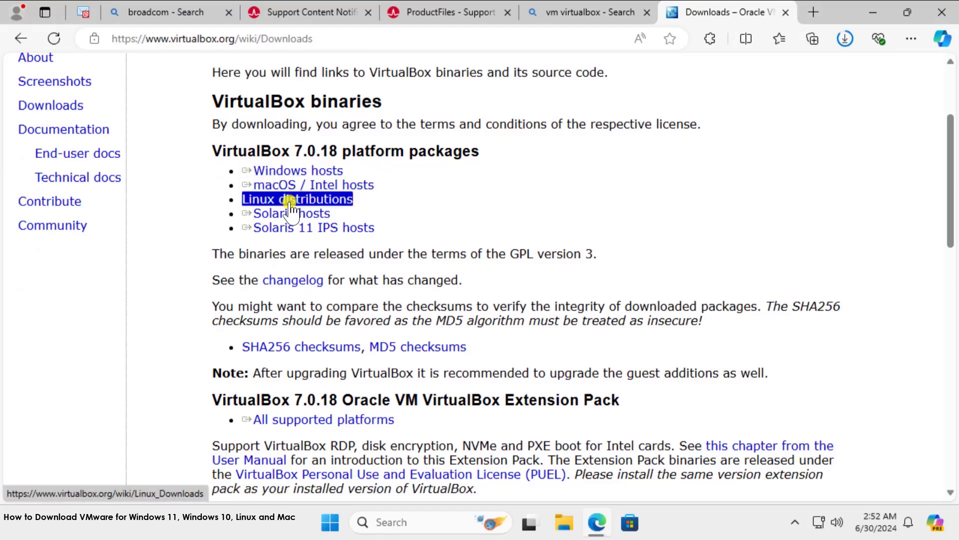
click(298, 170)
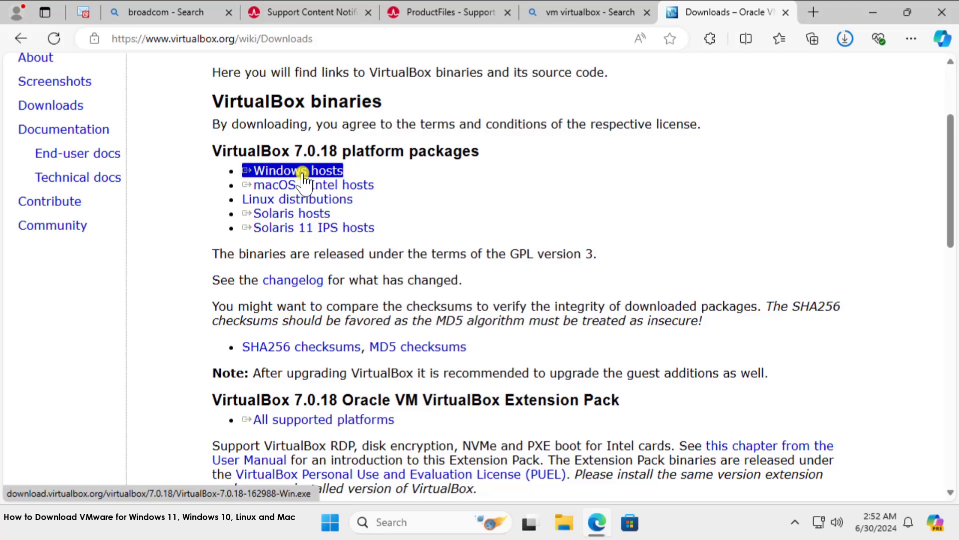
click(844, 38)
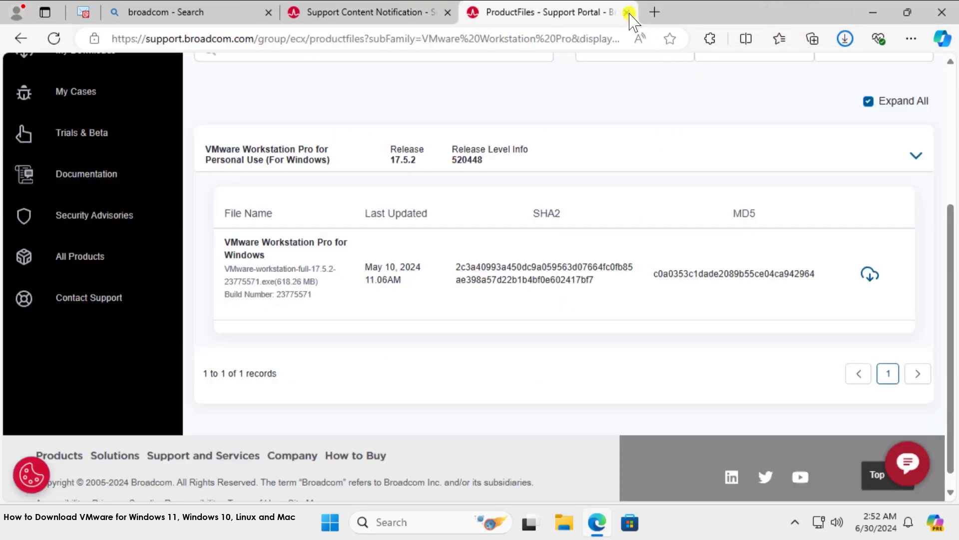
Close the remaining Broadcom tabs and exit Microsoft Edge to the desktop
click(630, 12)
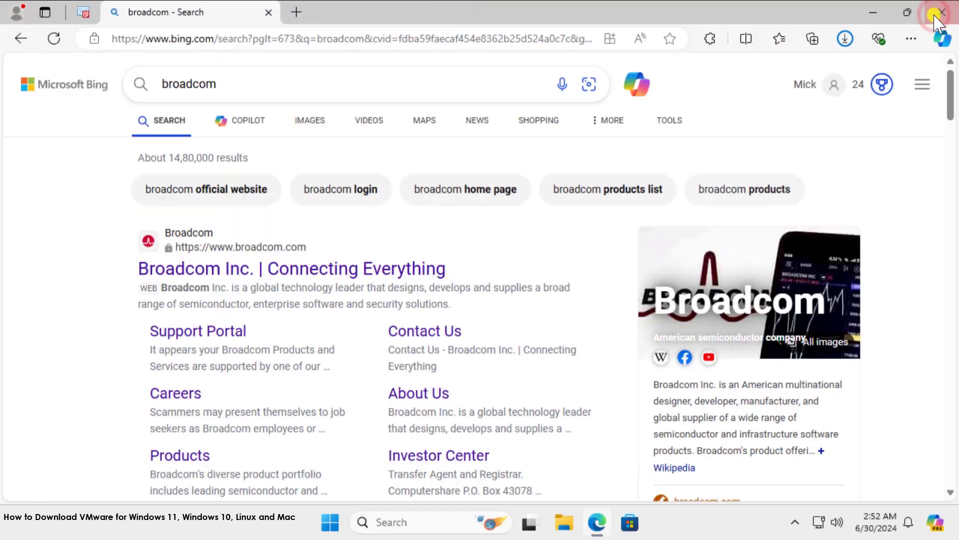
click(941, 12)
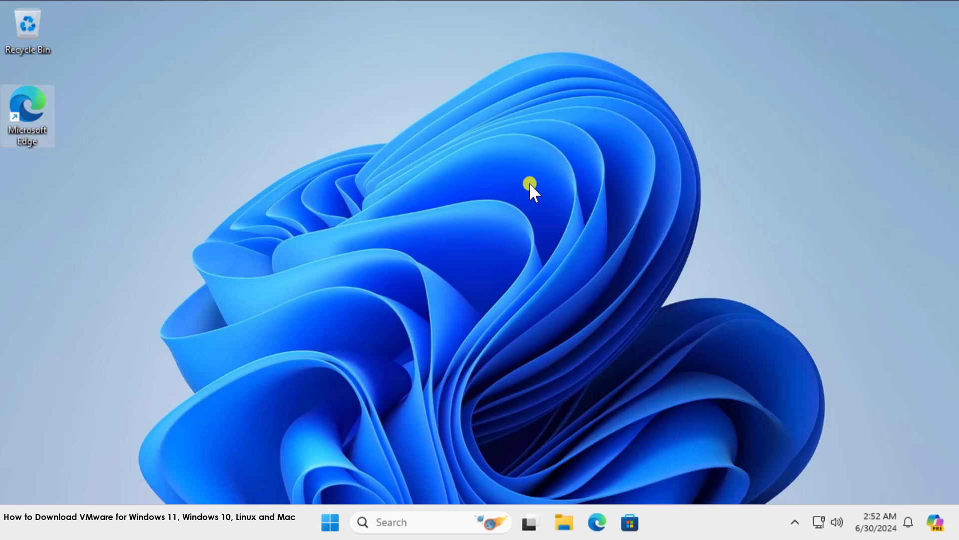